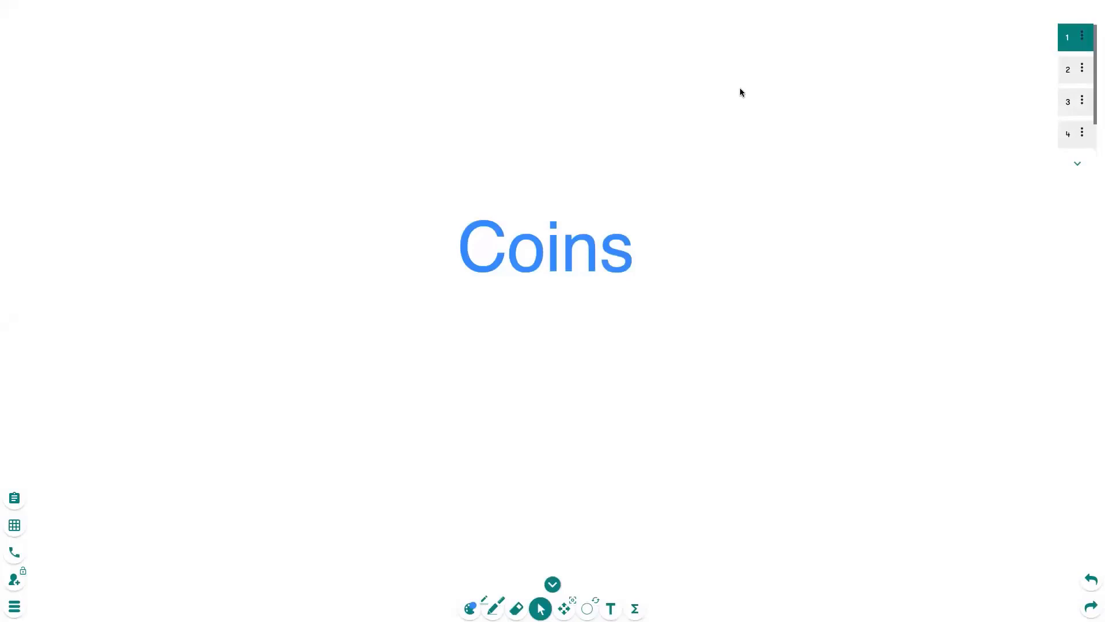
Switch to page 3, the Skip Counting With Coins board with its coin table
click(1067, 101)
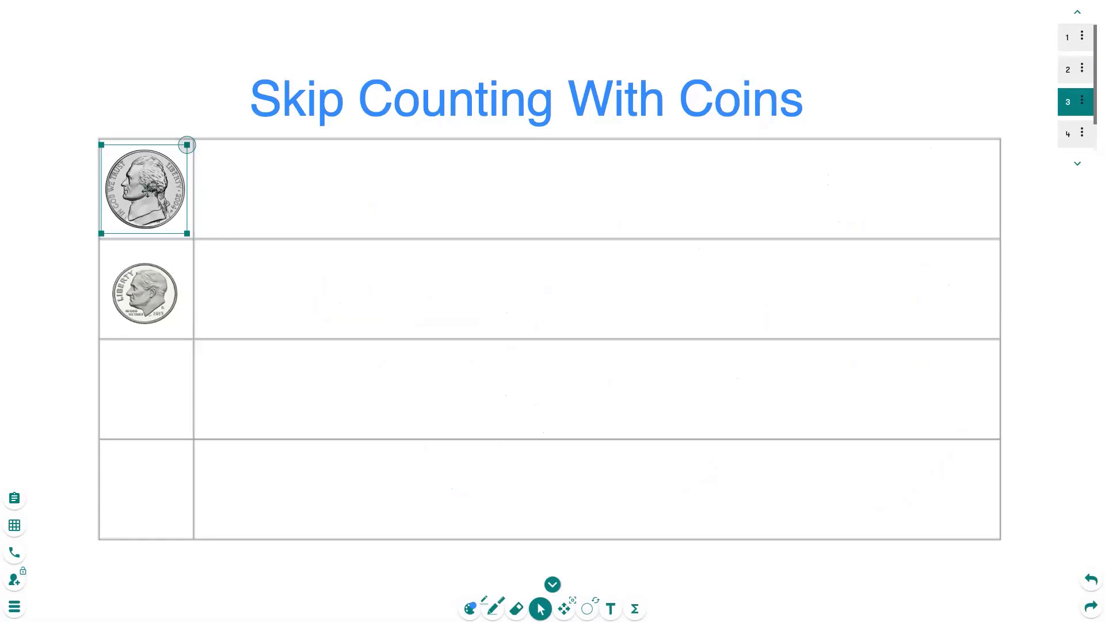
Duplicate the nickel and line up the copies side by side in the table's nickel row
drag(145, 188, 568, 325)
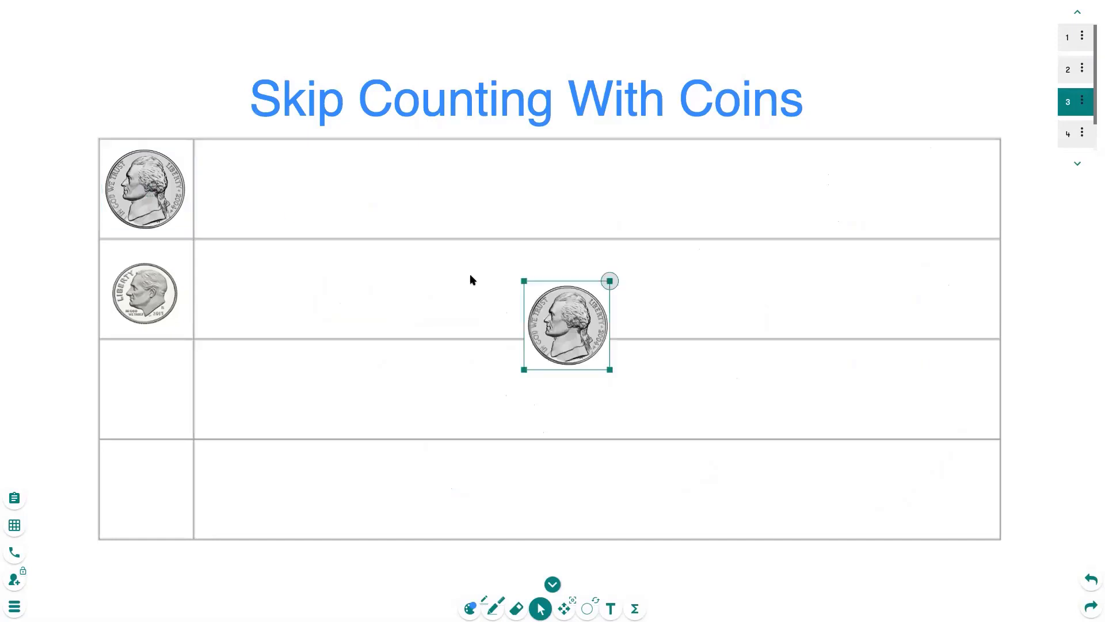
drag(566, 324, 243, 189)
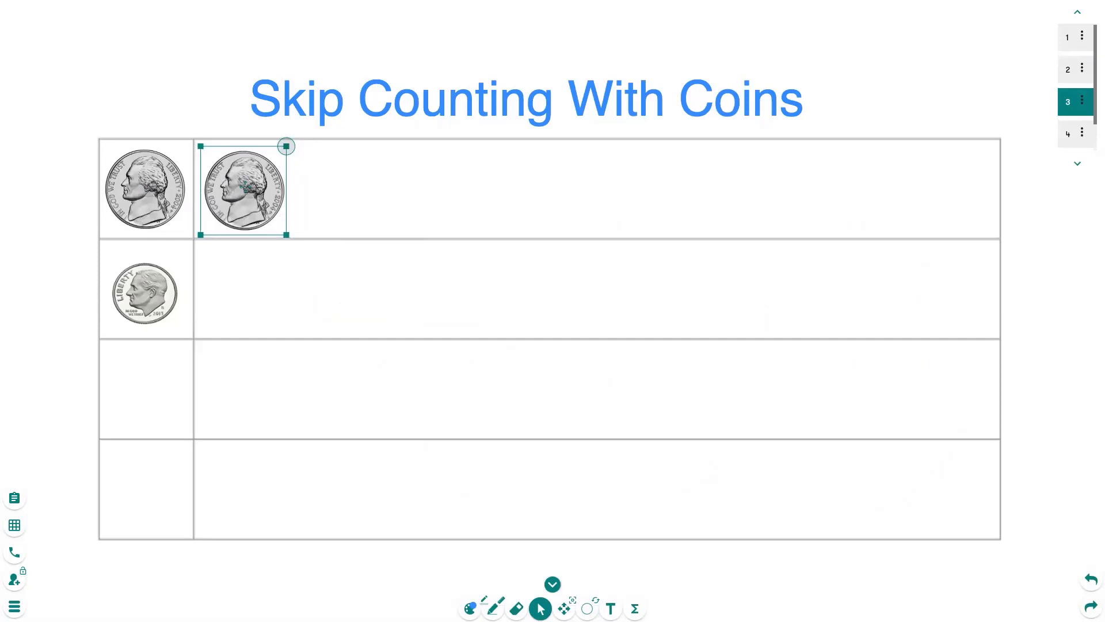
drag(243, 186, 329, 193)
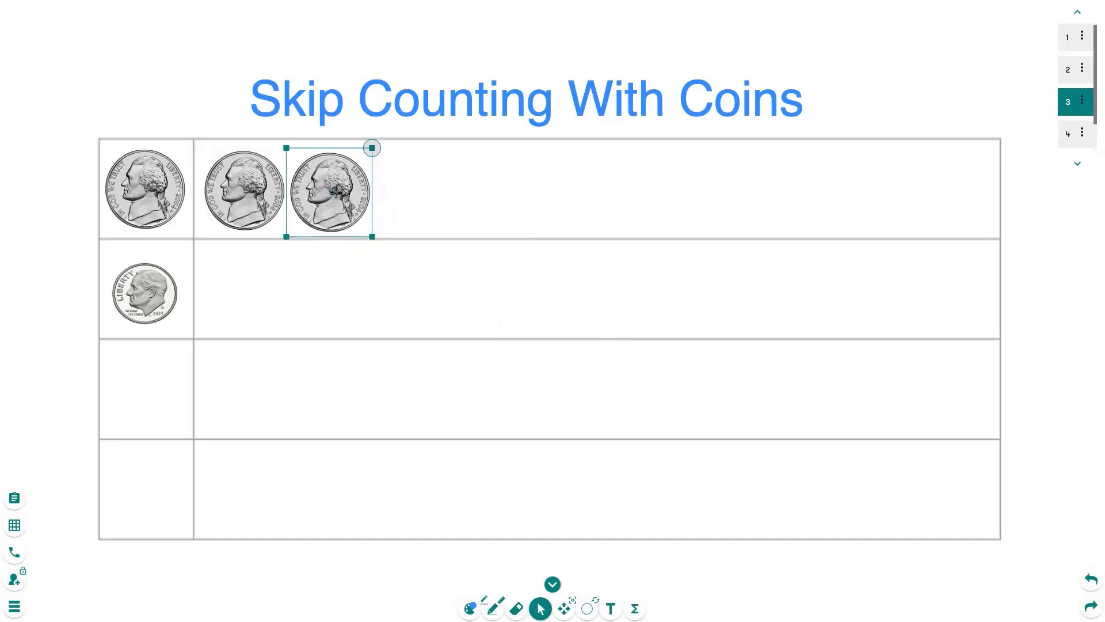
drag(329, 187, 421, 188)
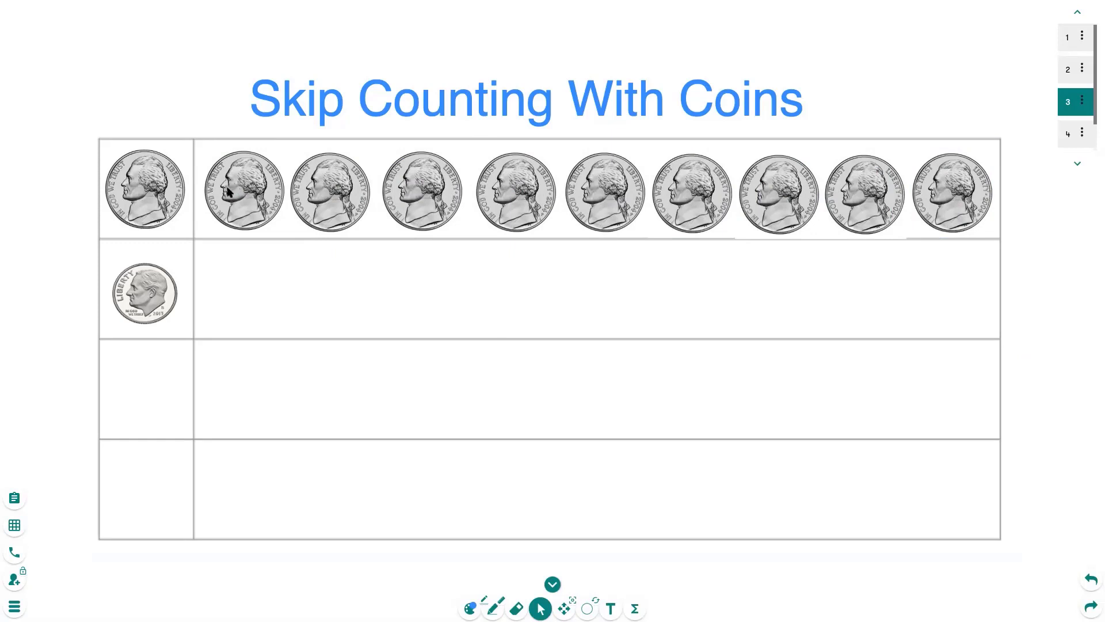
click(326, 196)
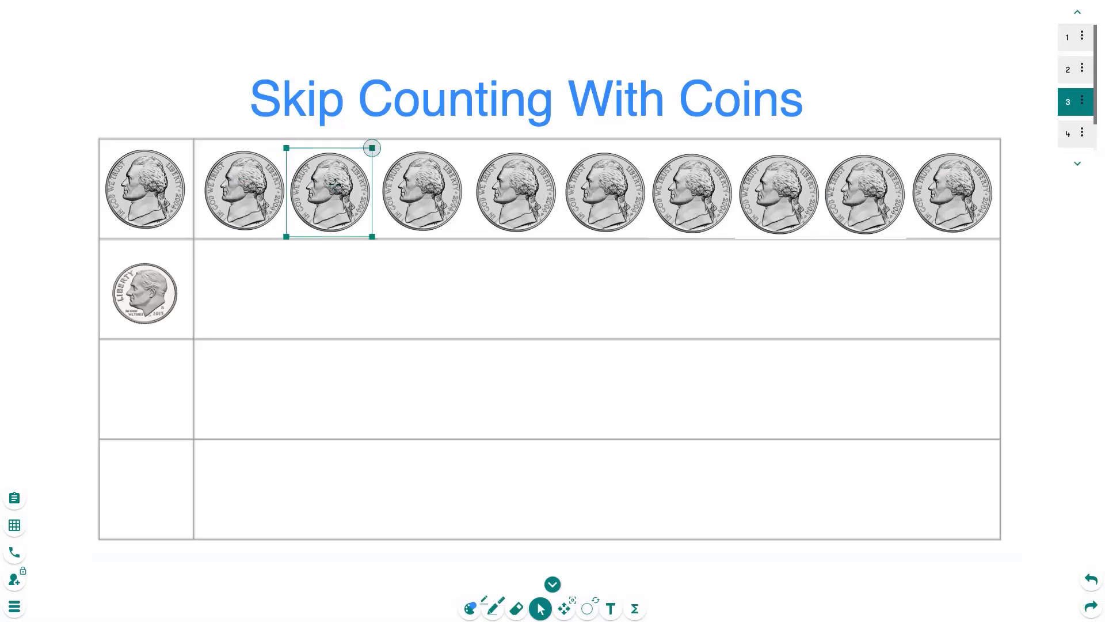
drag(329, 190, 421, 190)
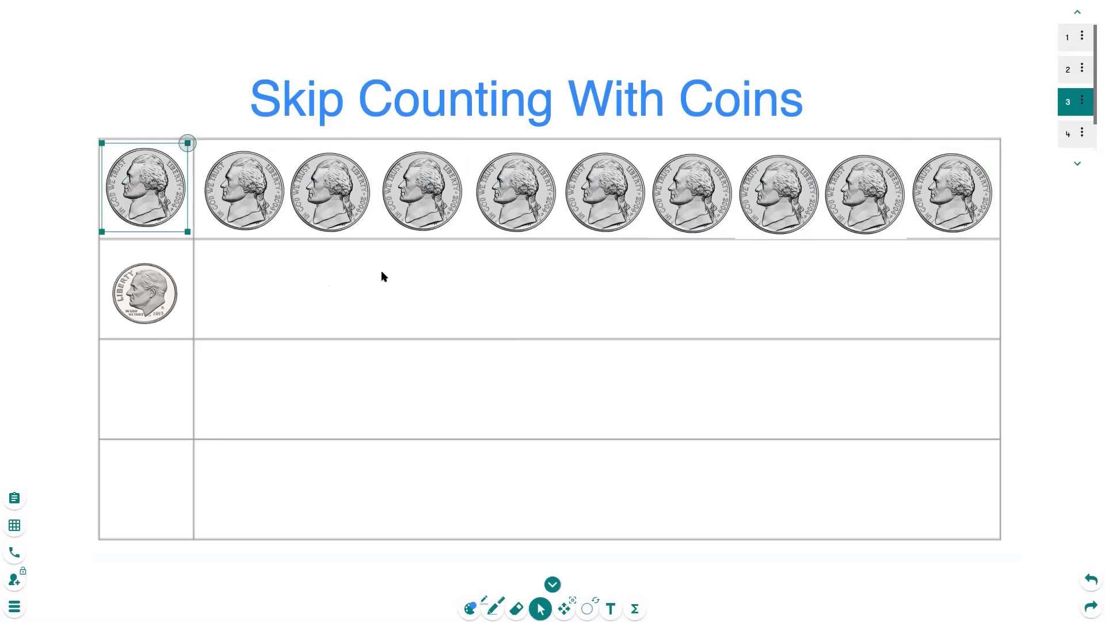
click(1067, 134)
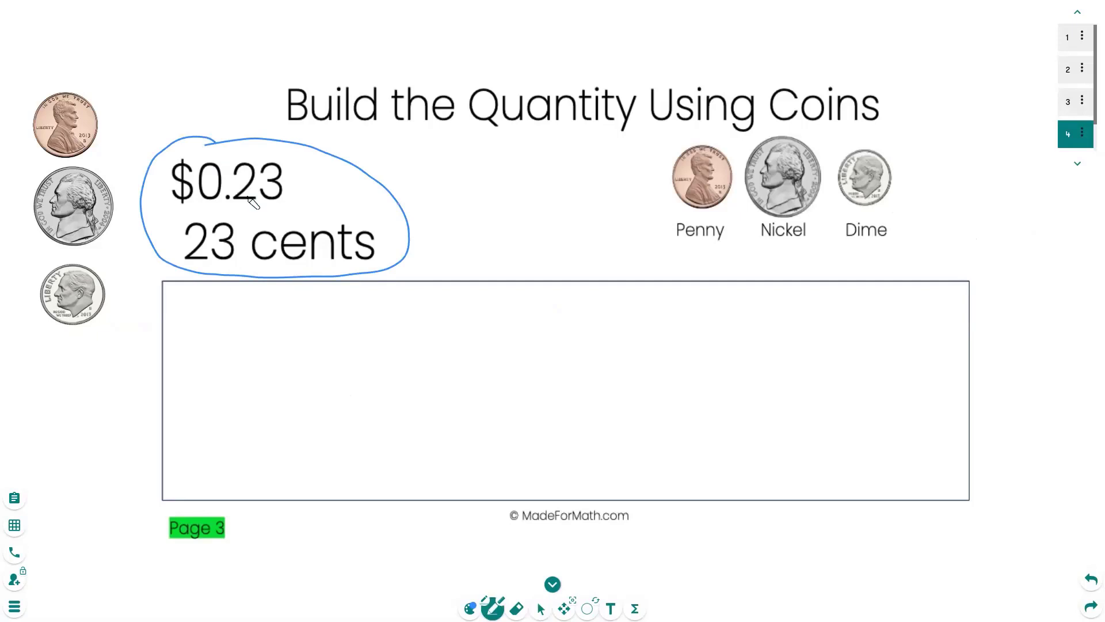
Return to the Select tool and pick the nickel image beside the page
click(542, 608)
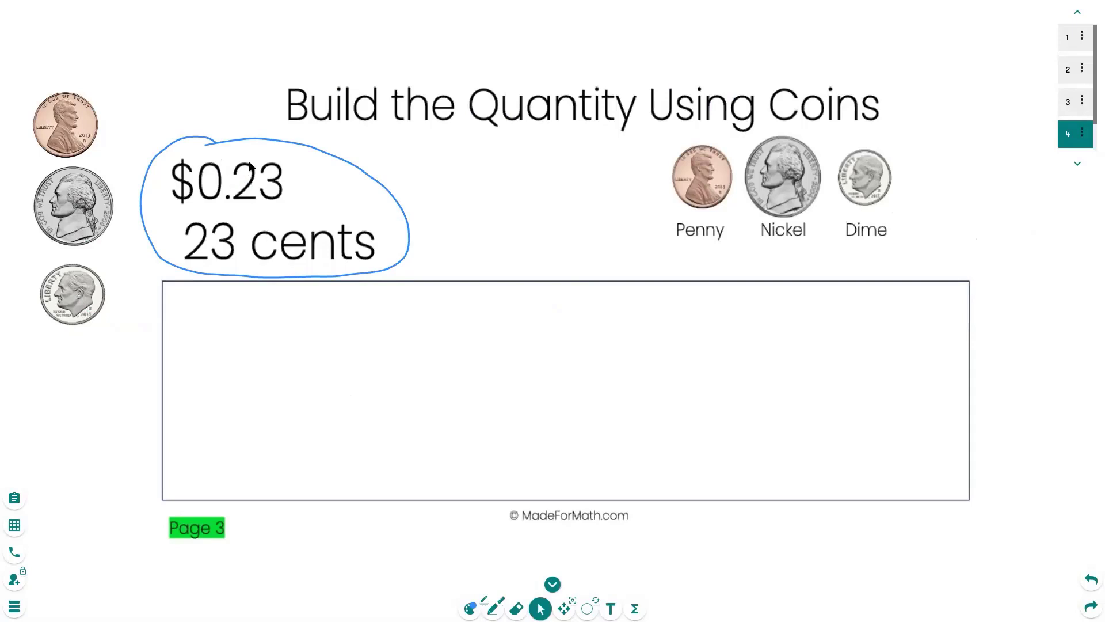
click(71, 211)
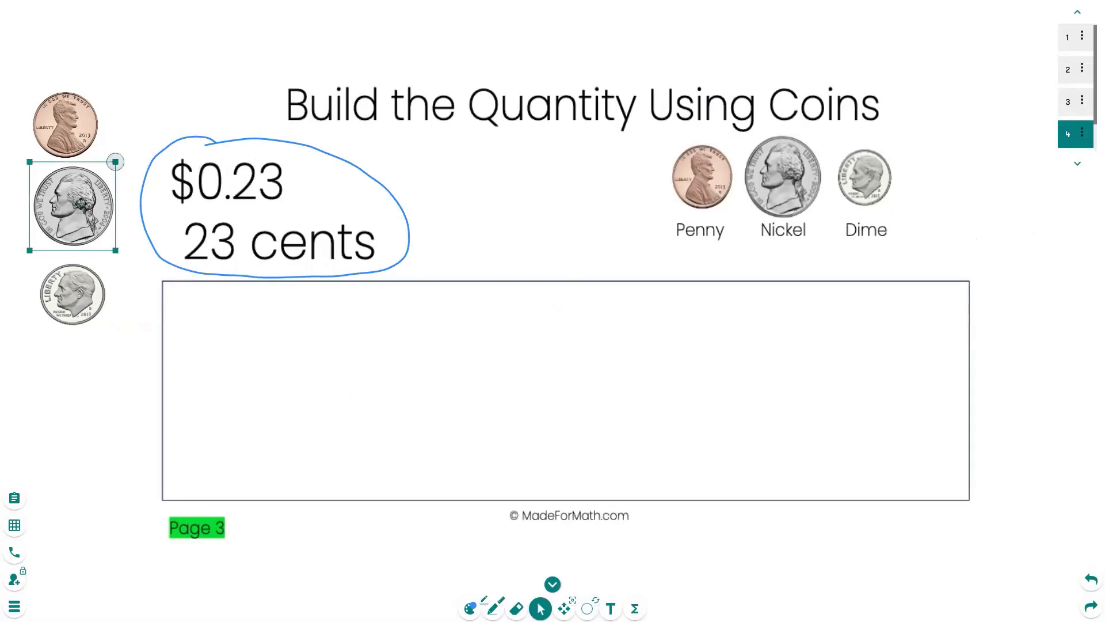
Line up four nickel copies then three penny copies in the answer box to make 23 cents
drag(72, 205, 295, 362)
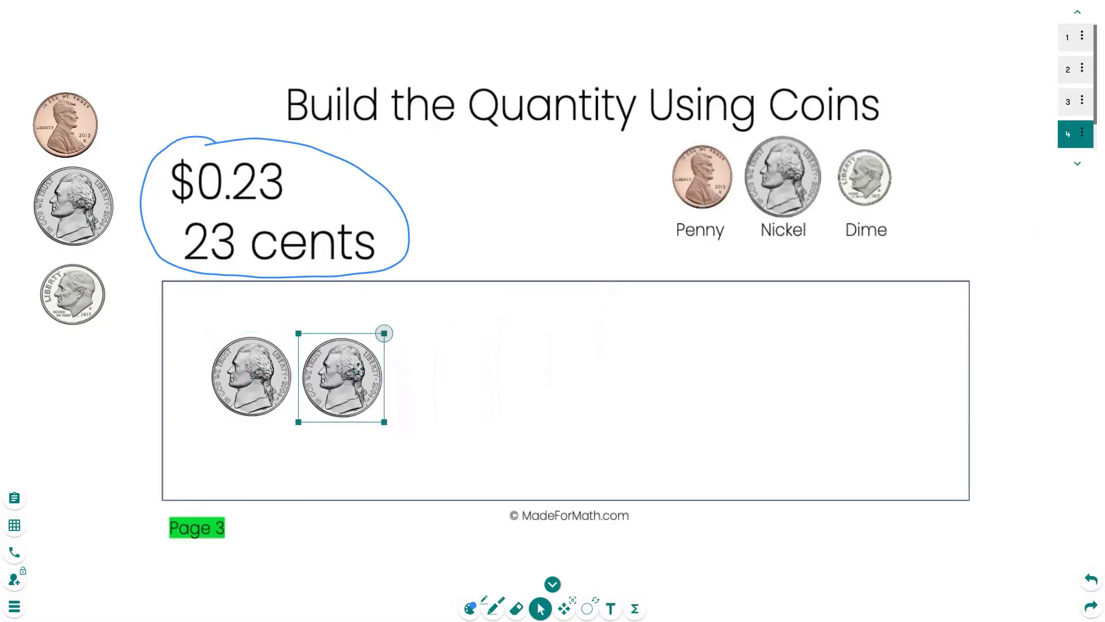
drag(342, 375, 567, 325)
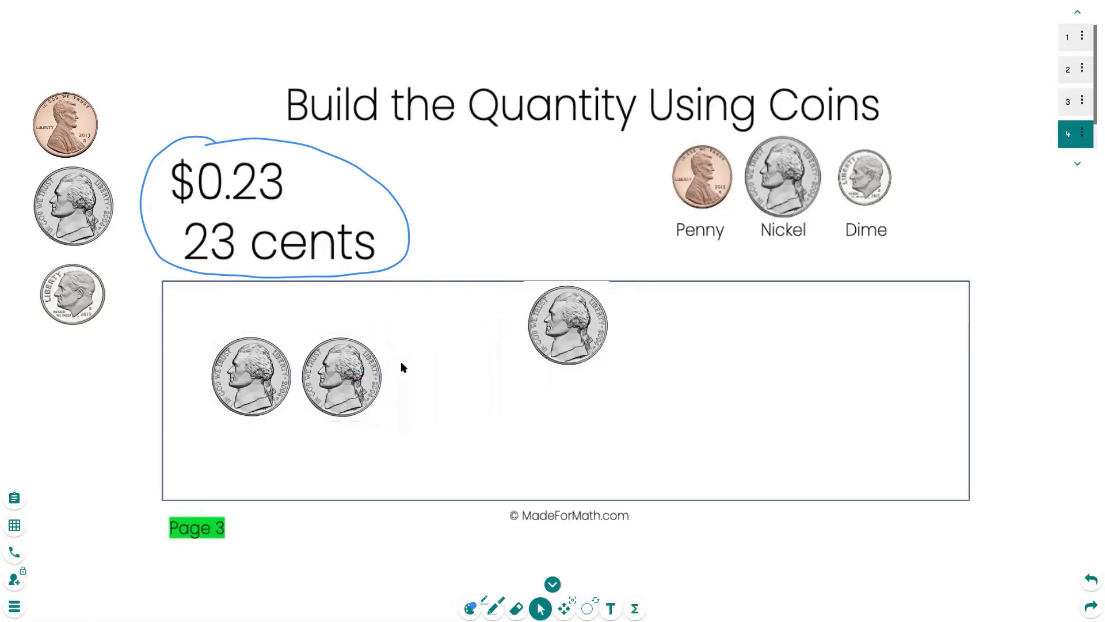
drag(568, 325, 432, 377)
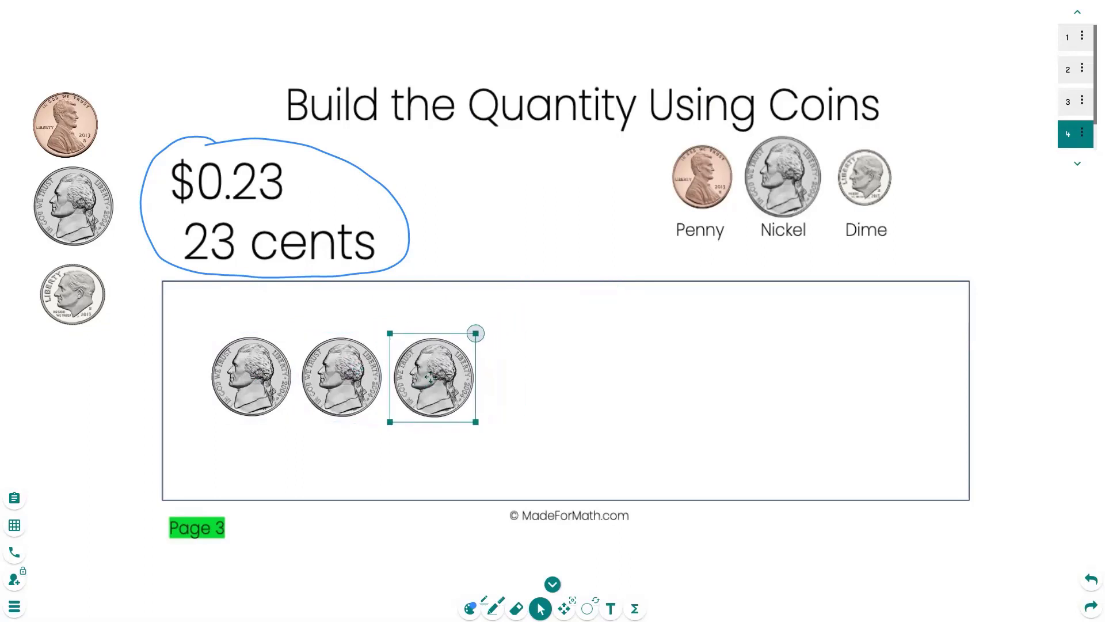
drag(433, 378, 525, 378)
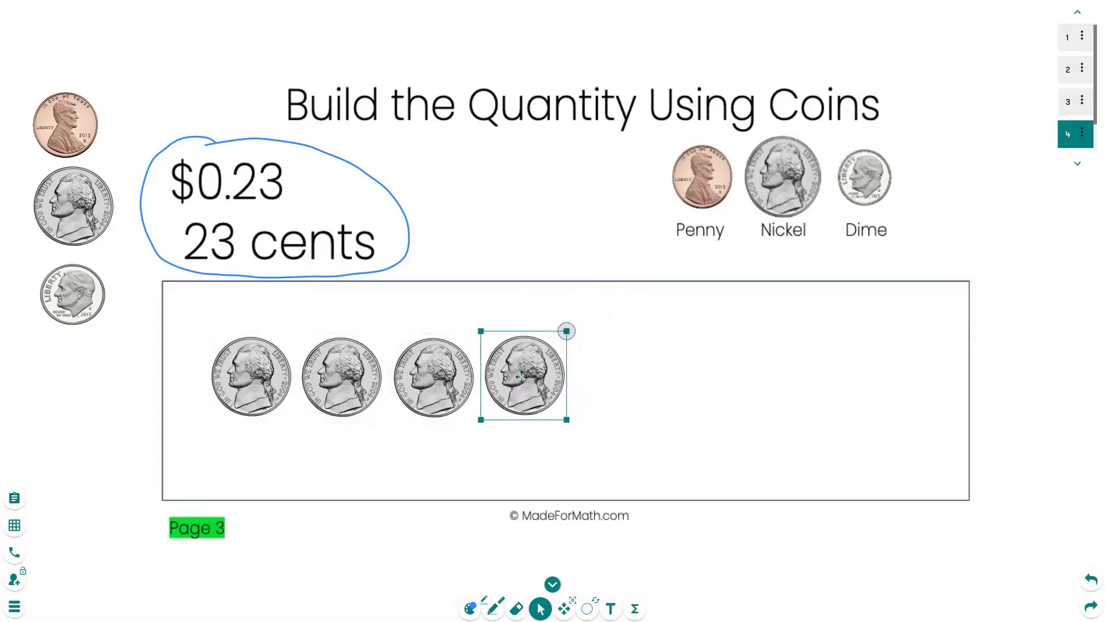
mouse_move(445, 545)
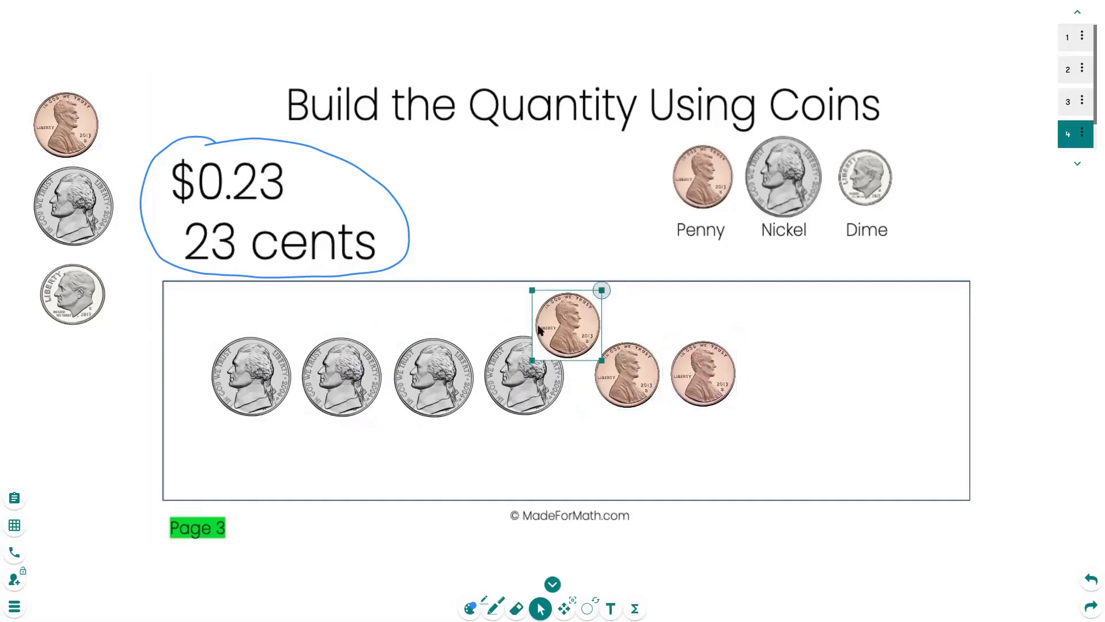
drag(566, 325, 776, 373)
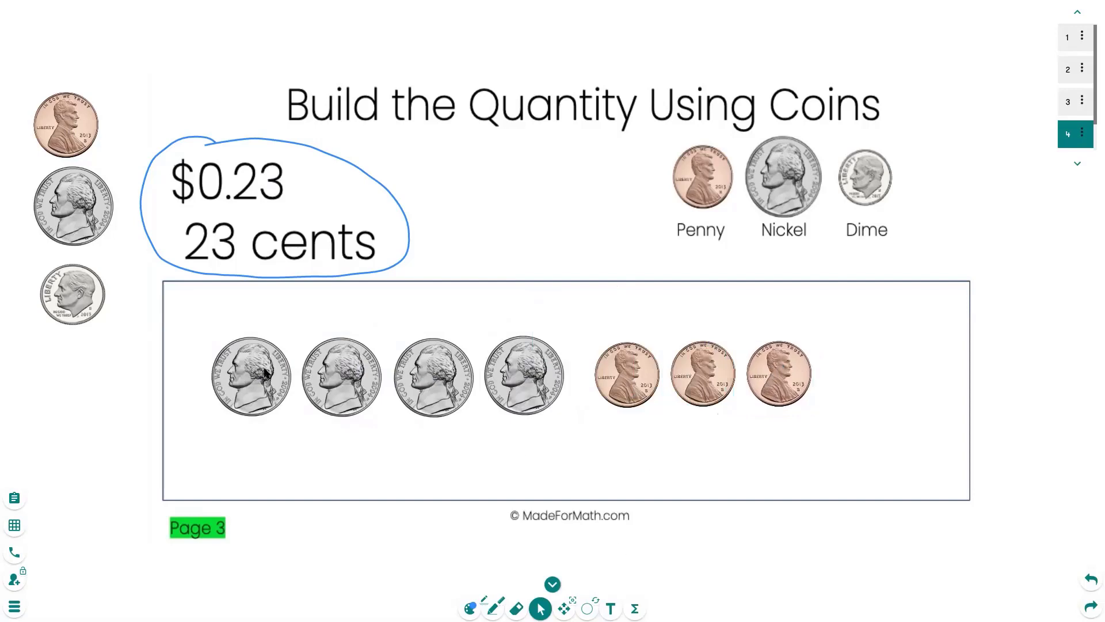
click(251, 384)
text($)
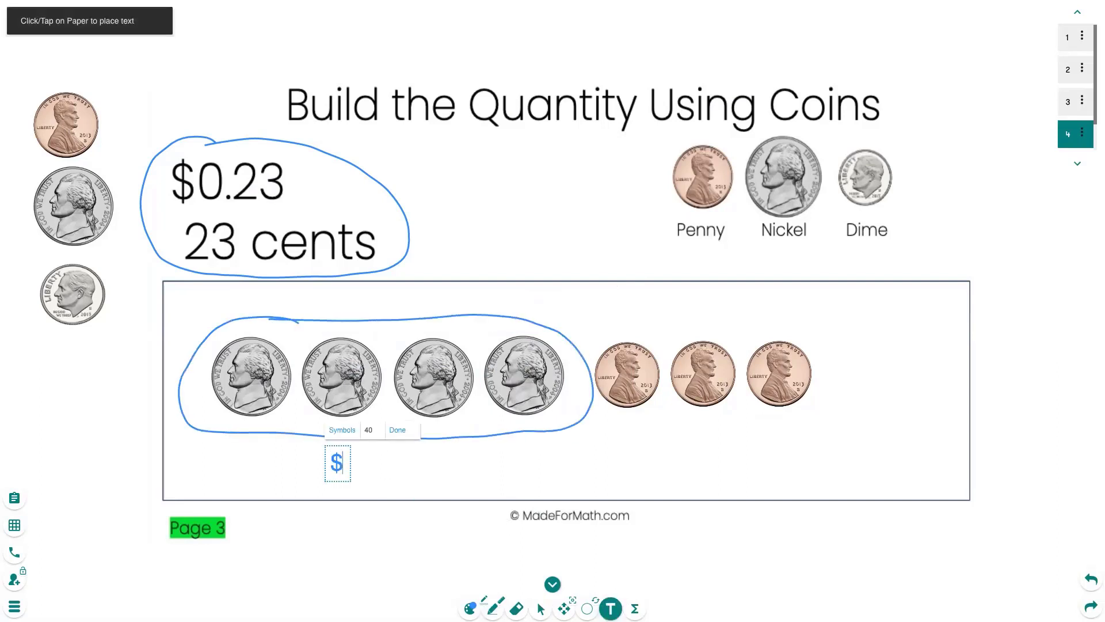
Label the circled nickels $0.20 and the three pennies $0.03
text(0.20)
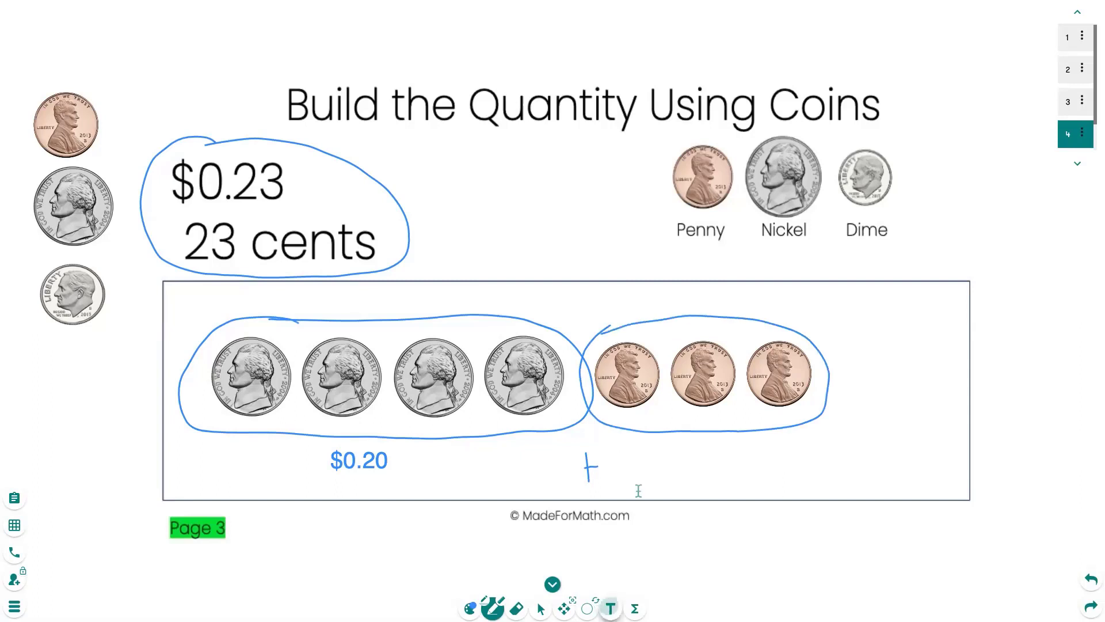
click(637, 488)
text($0.03)
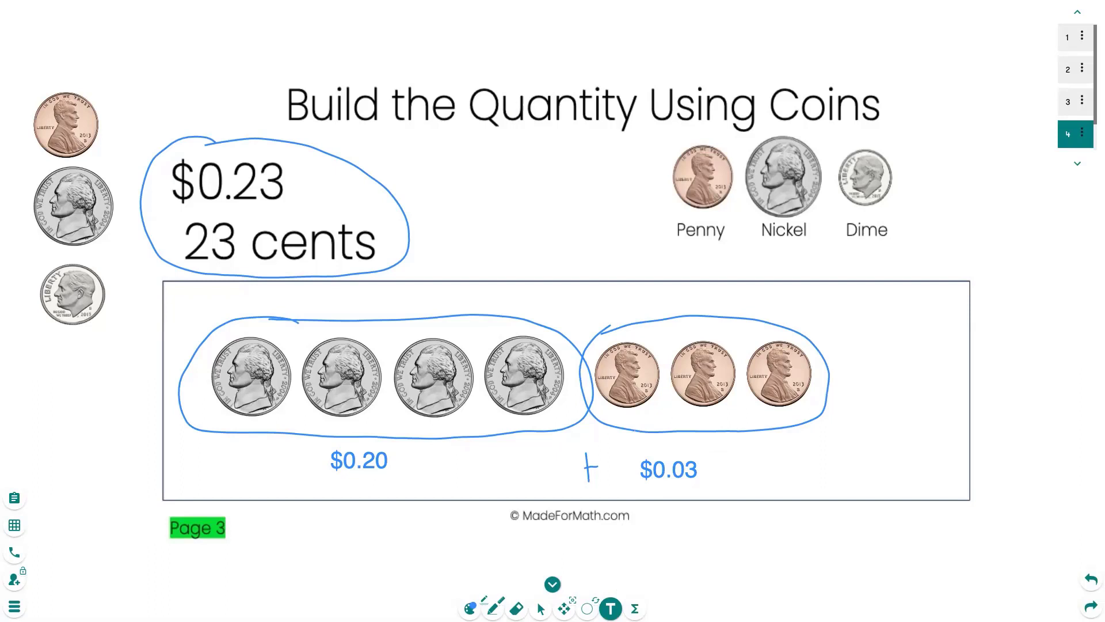
click(541, 607)
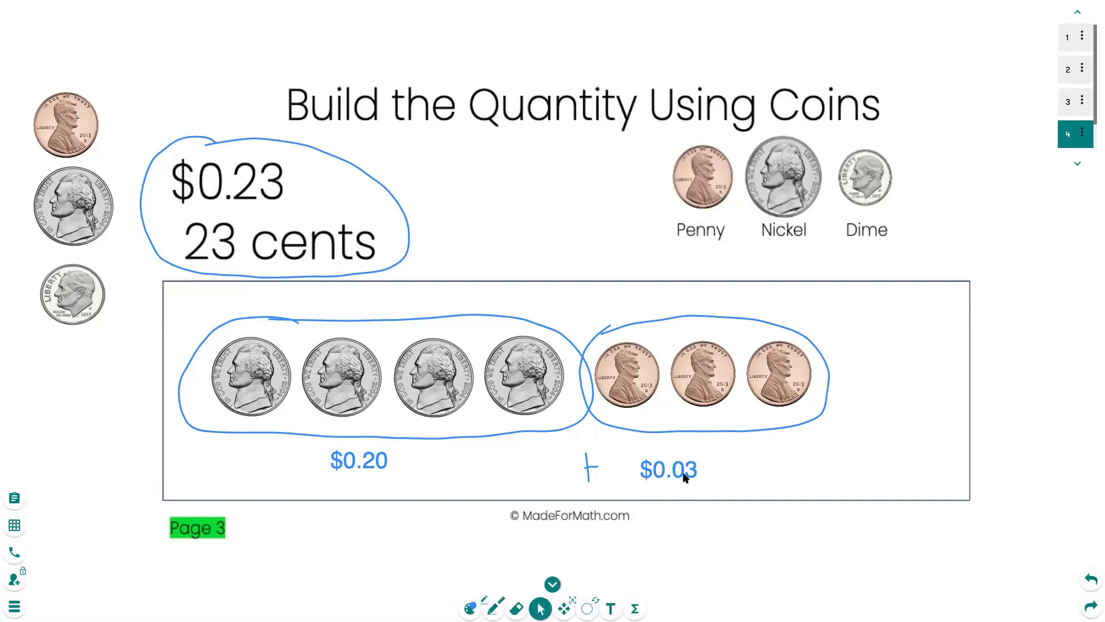
Add the total '= $0.23' right of the pennies and move to the next blank page
click(612, 606)
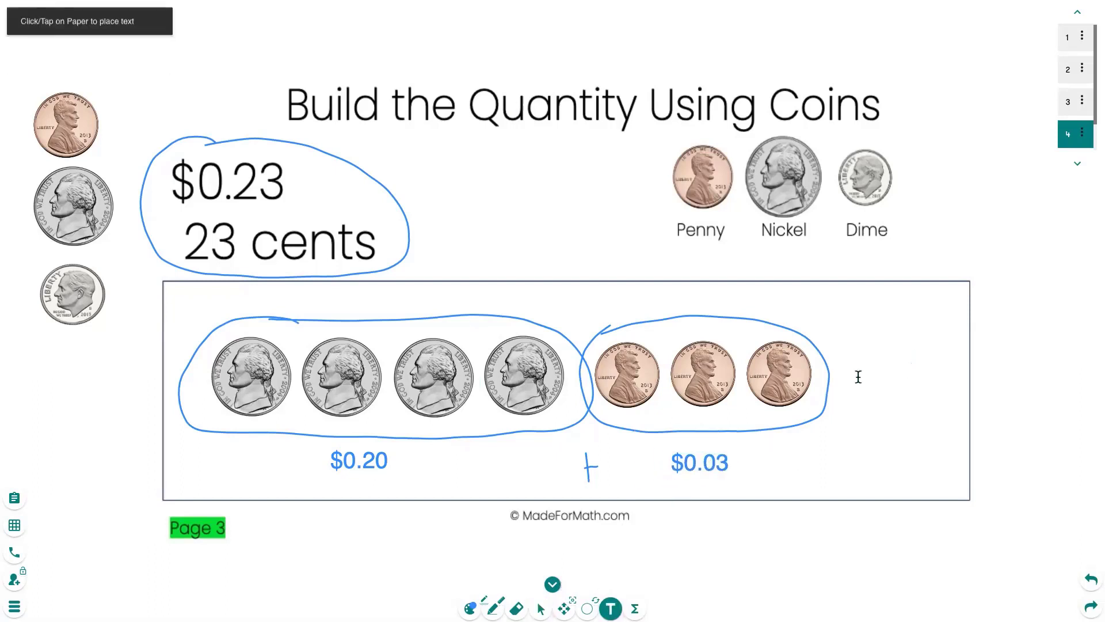
click(858, 376)
text(= $0.23)
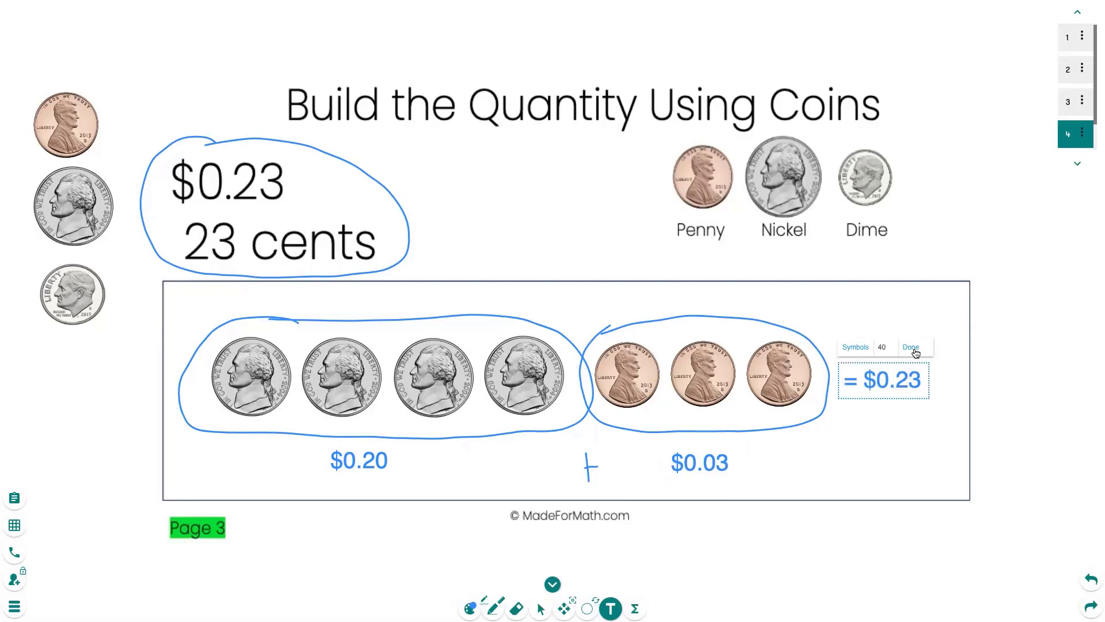
click(911, 347)
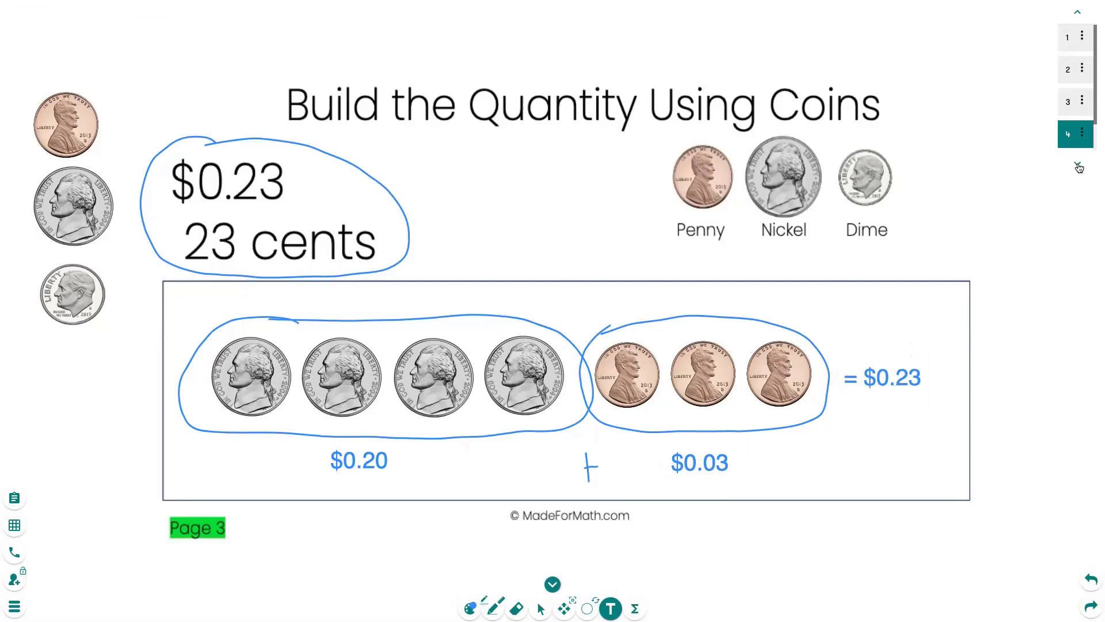
mouse_move(1077, 167)
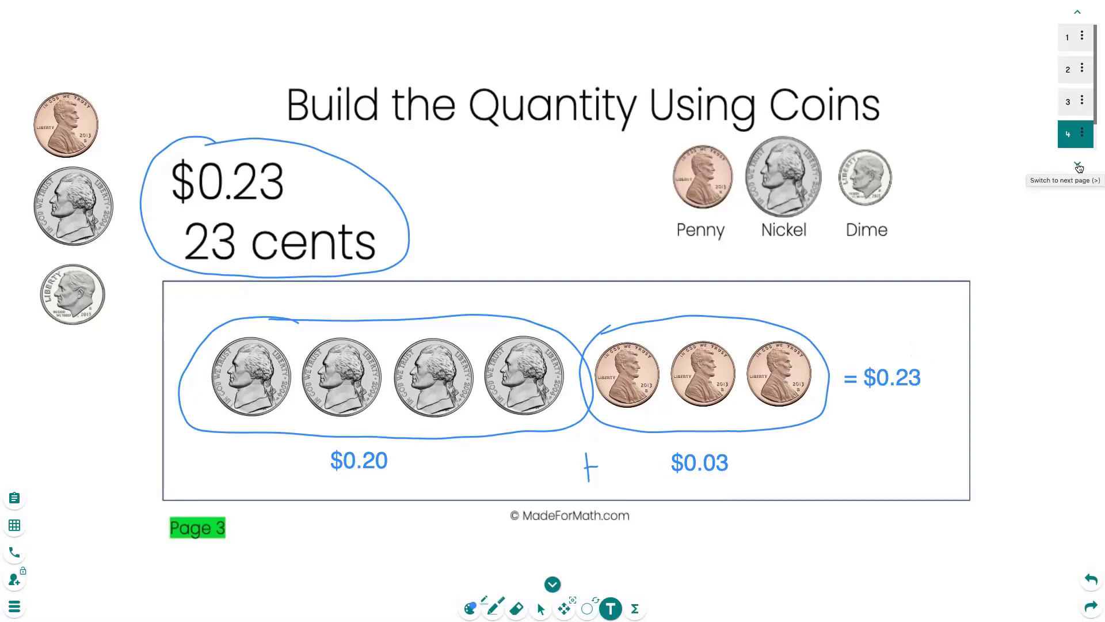
click(1078, 168)
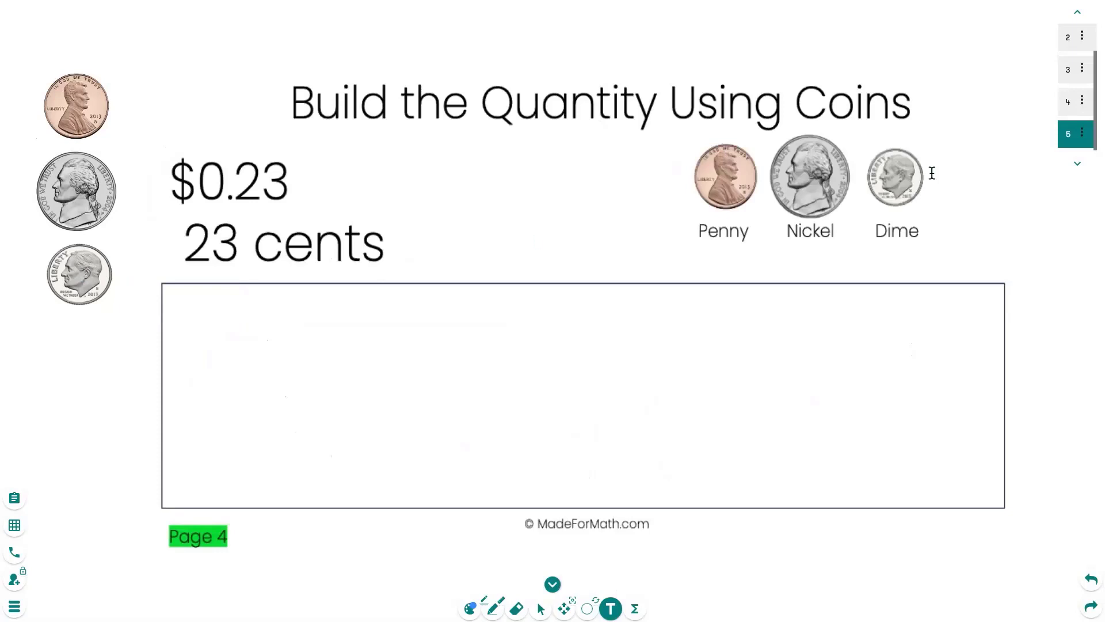
Return to the new Page 4 with the Select tool active and pick the dime image
click(1068, 102)
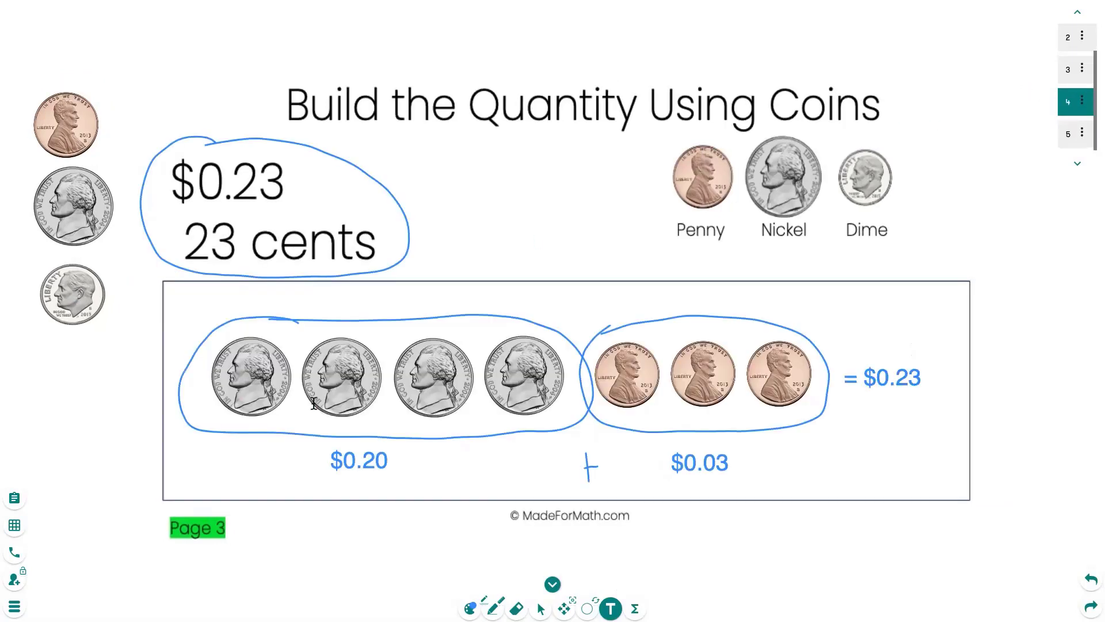
click(541, 607)
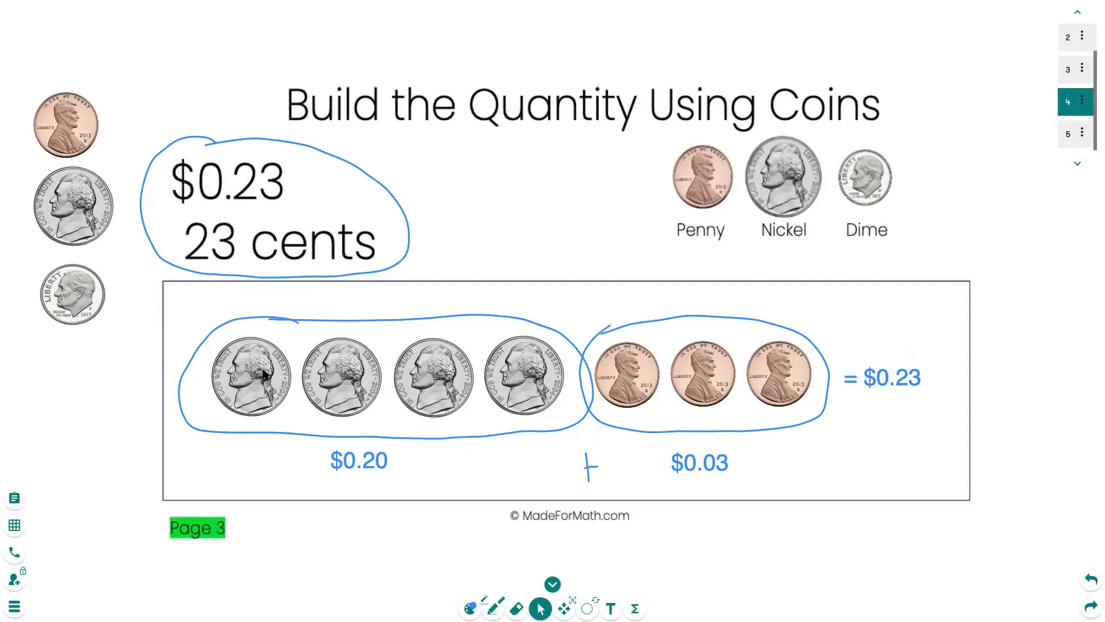
mouse_move(639, 391)
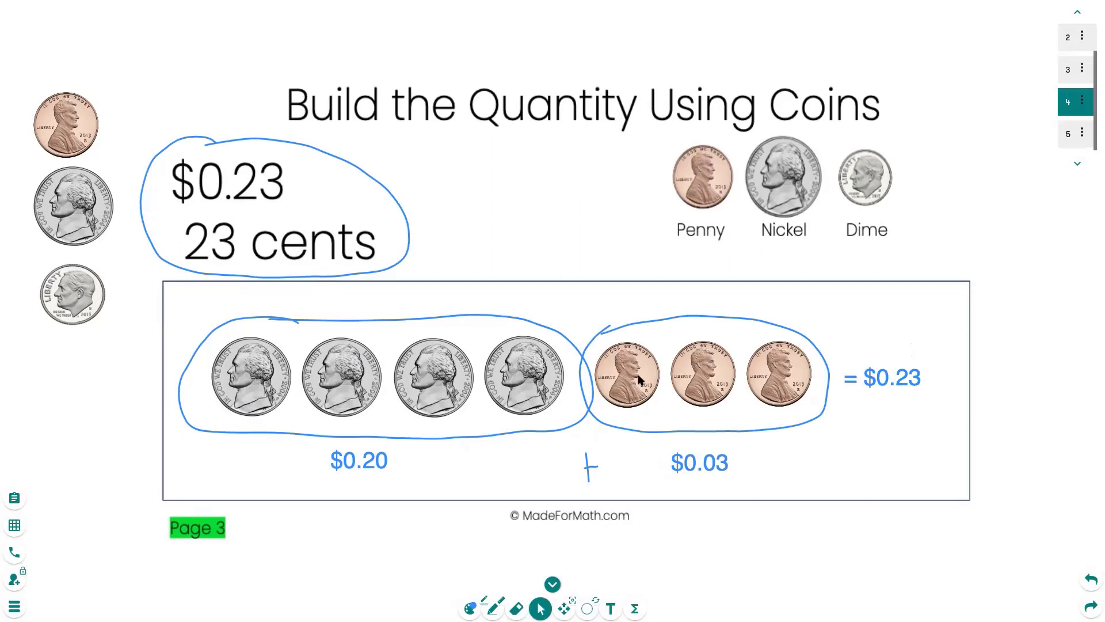
click(1068, 136)
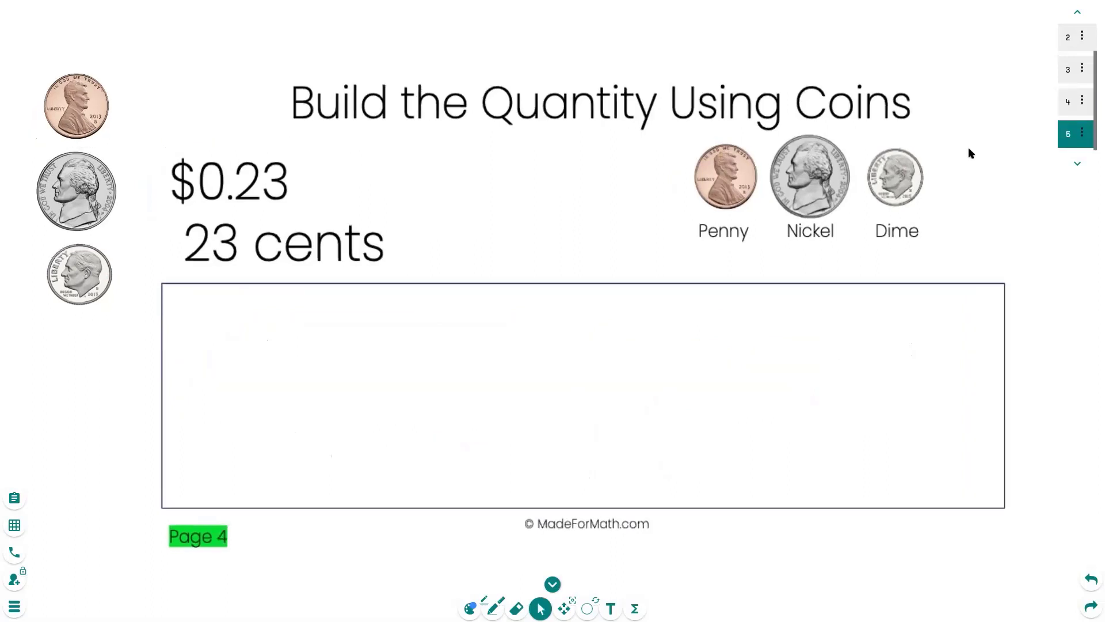
click(76, 276)
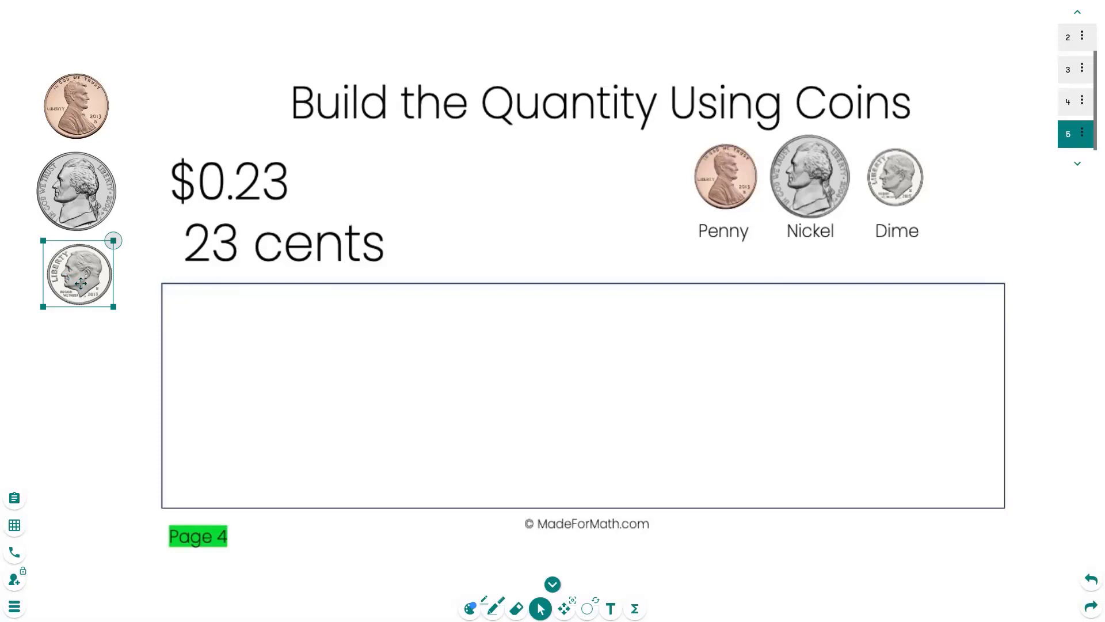
Place two dimes followed by three pennies in the work box to build 23 cents
drag(80, 274, 266, 373)
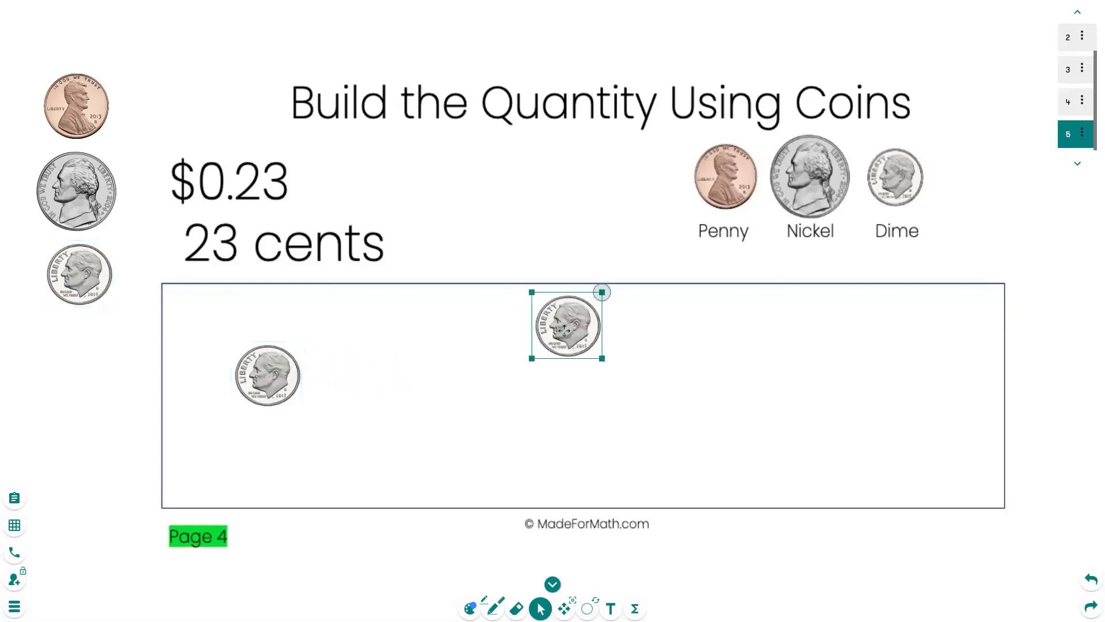
drag(565, 325, 342, 373)
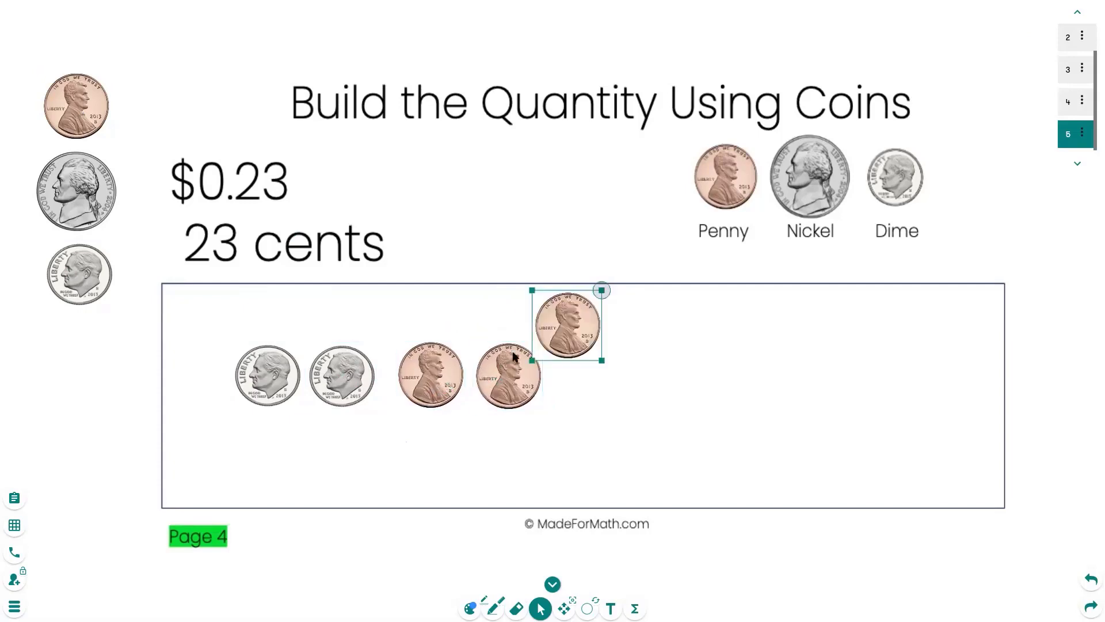
drag(566, 324, 585, 366)
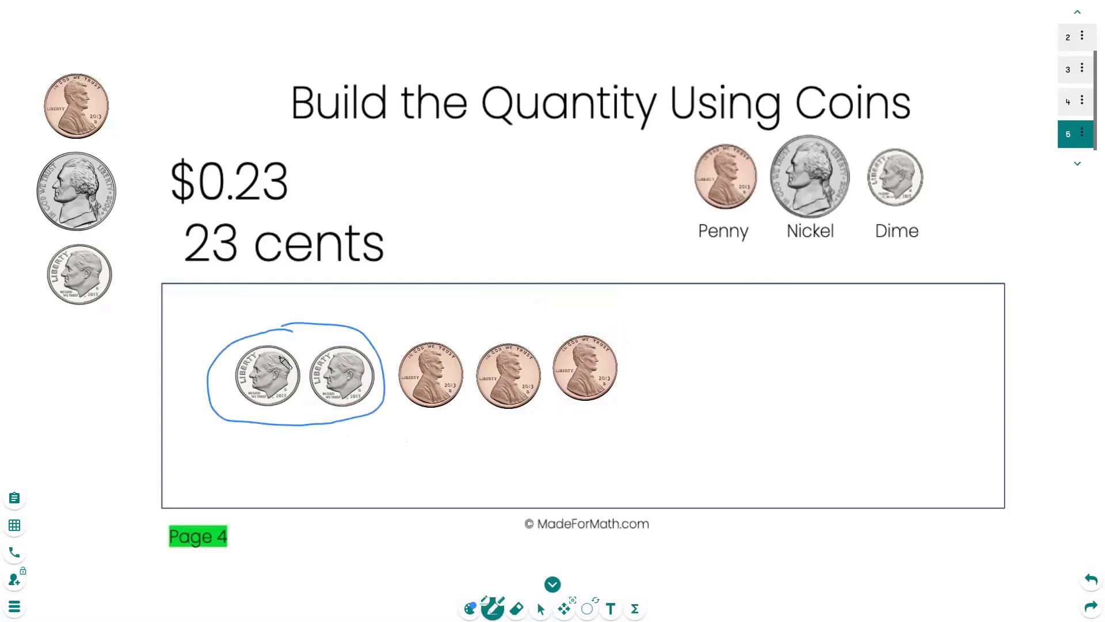
Write $0.20 under the circled dimes and the total = $0.23 after the pennies
drag(253, 441, 265, 465)
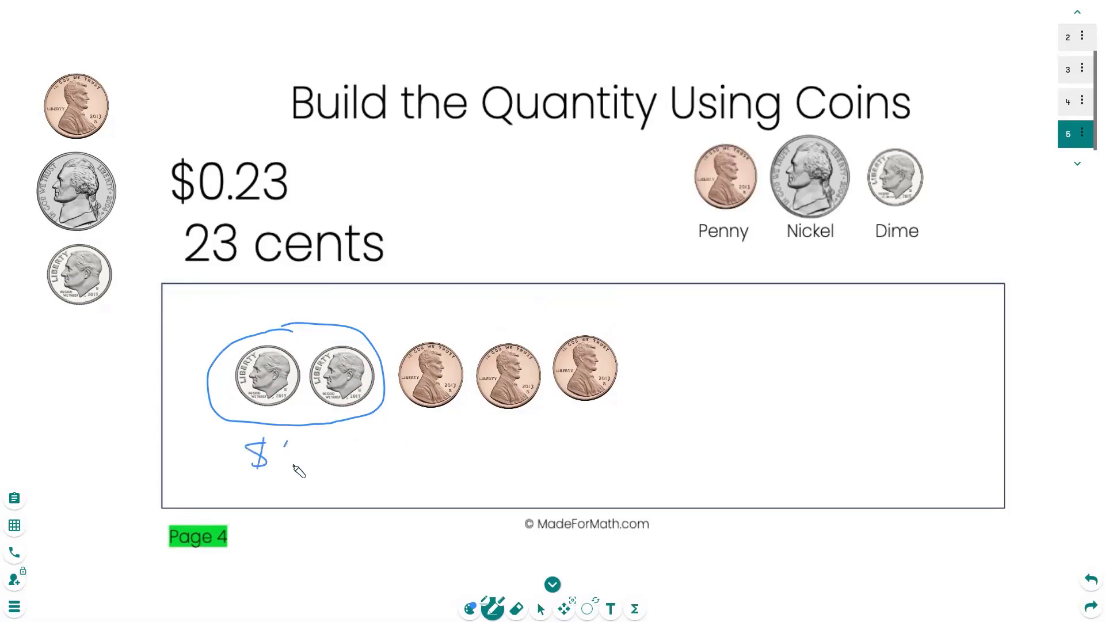
drag(268, 451, 356, 455)
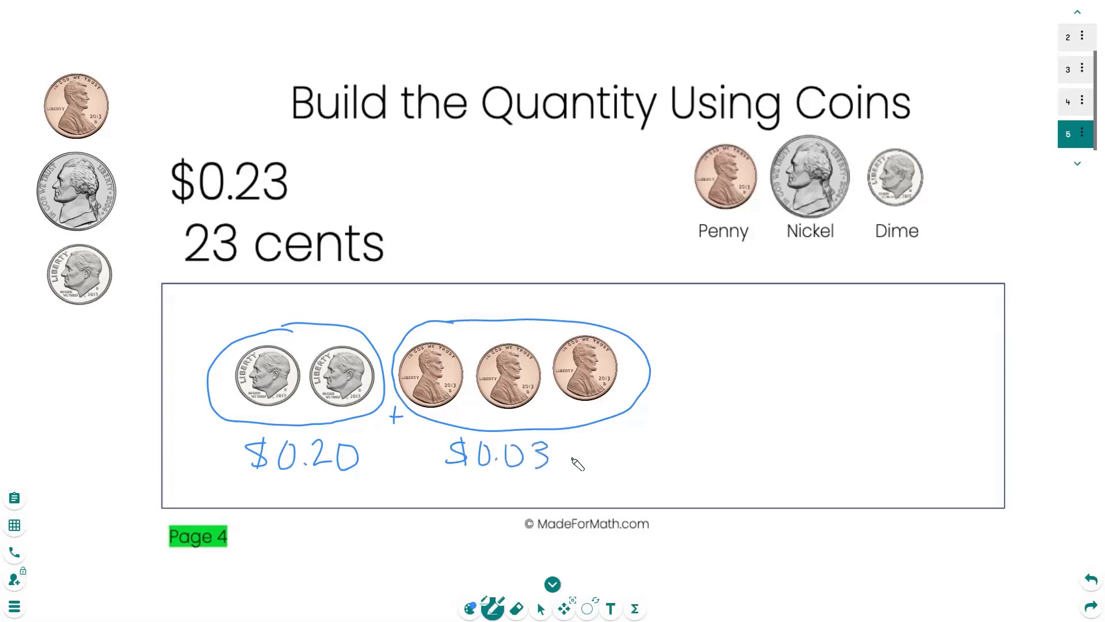
drag(628, 451, 698, 437)
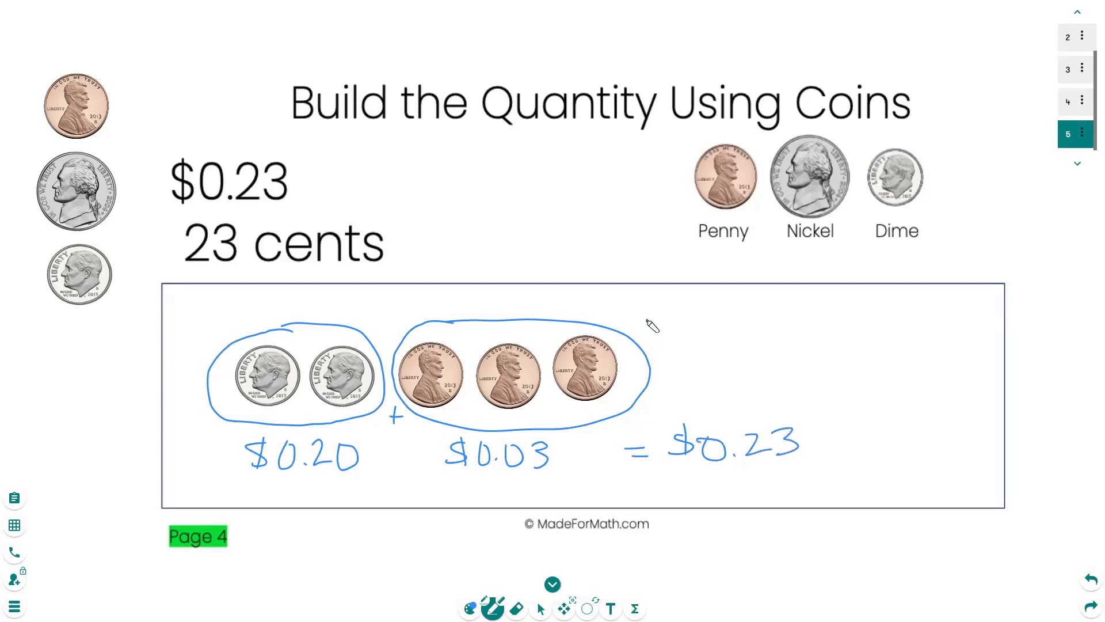
mouse_move(650, 328)
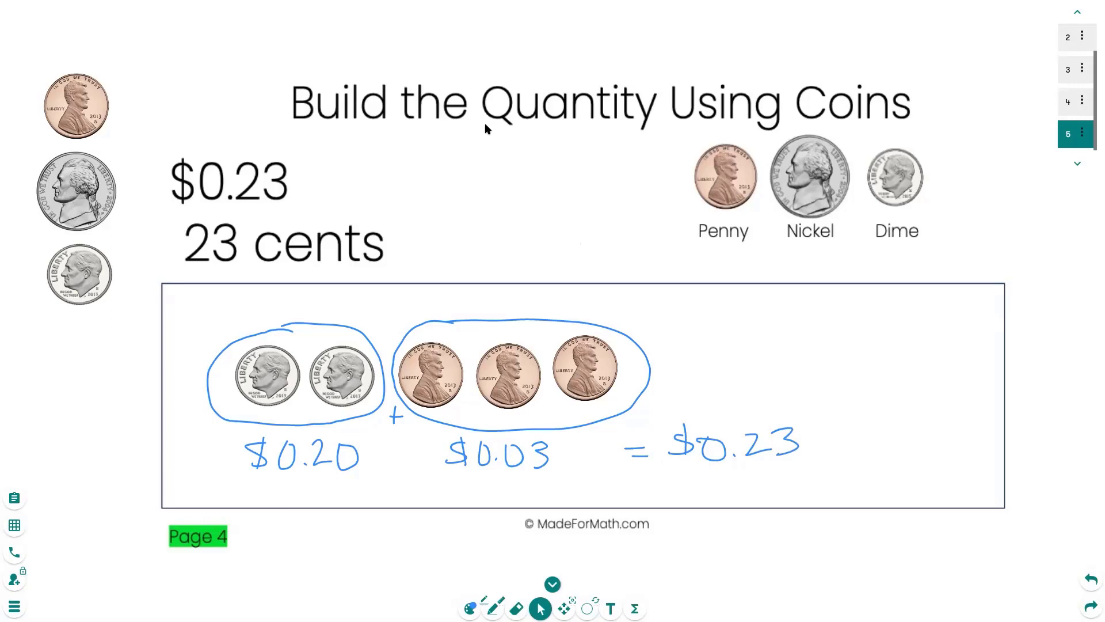
mouse_move(541, 595)
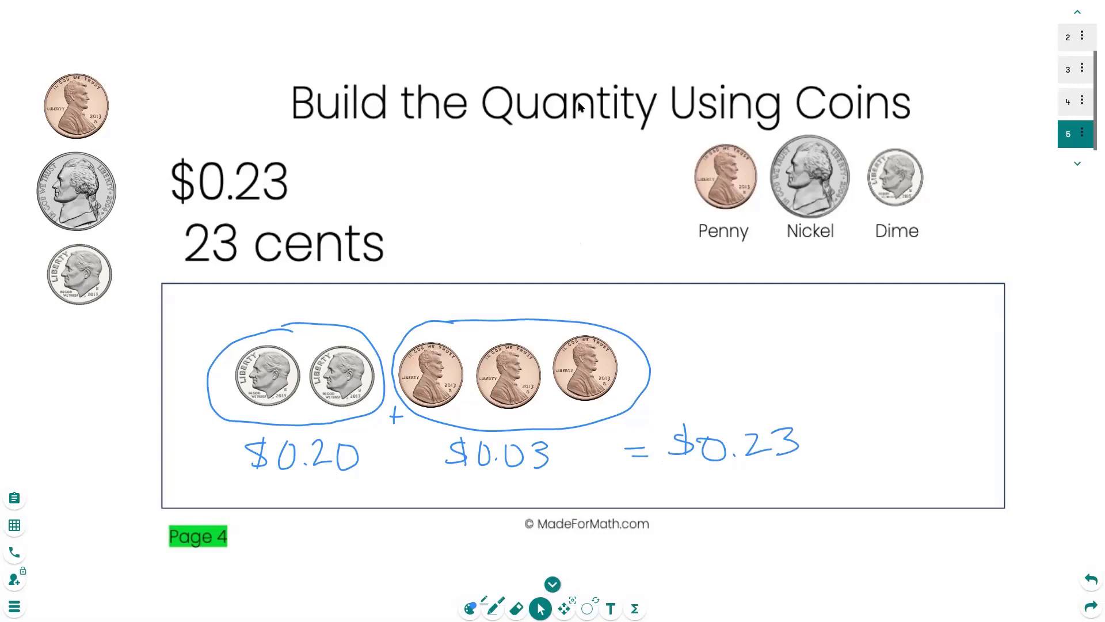
mouse_move(645, 64)
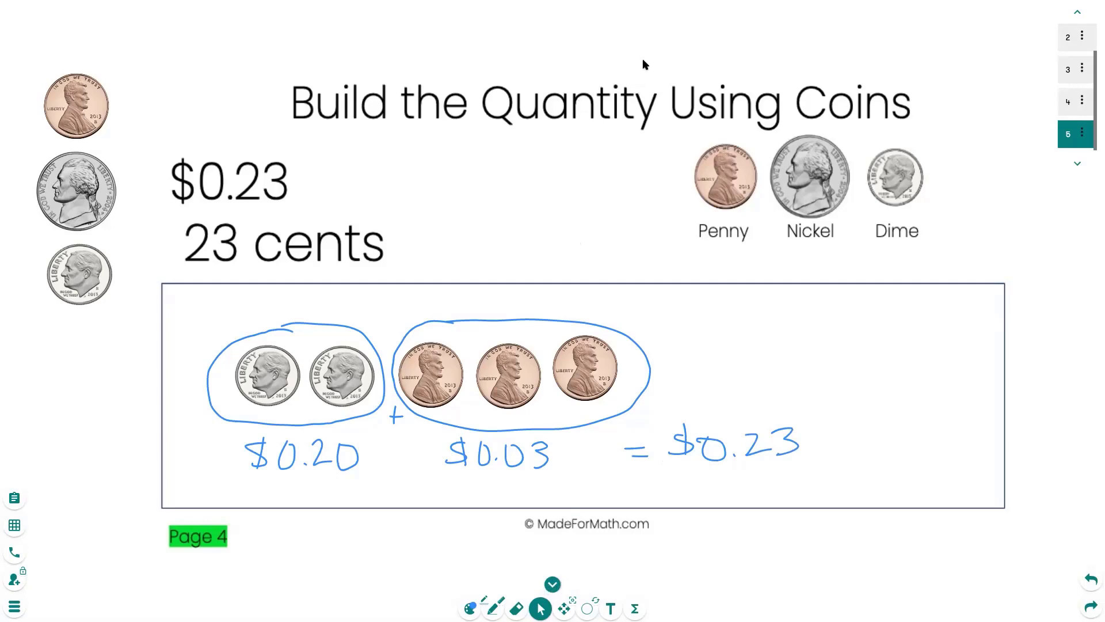